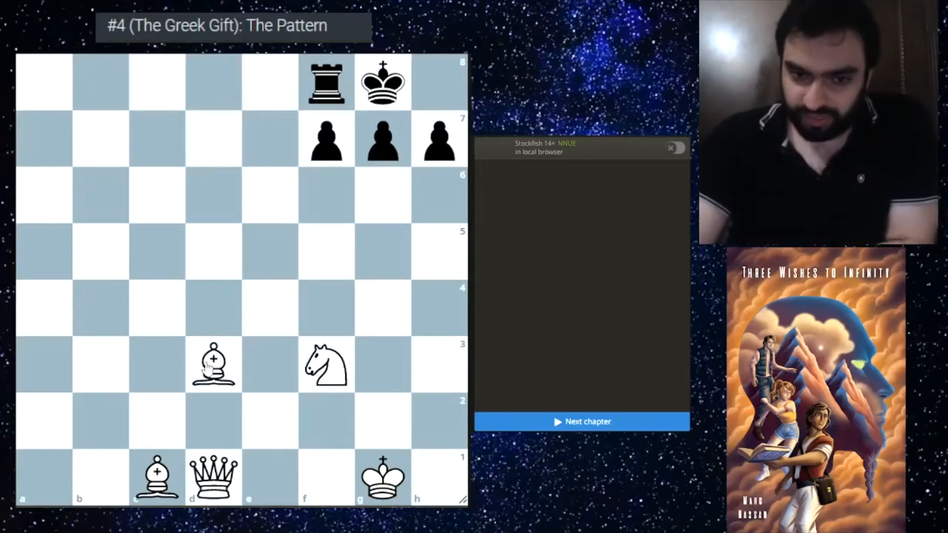
{"action": "mouse_move", "coordinate": [261, 309]}
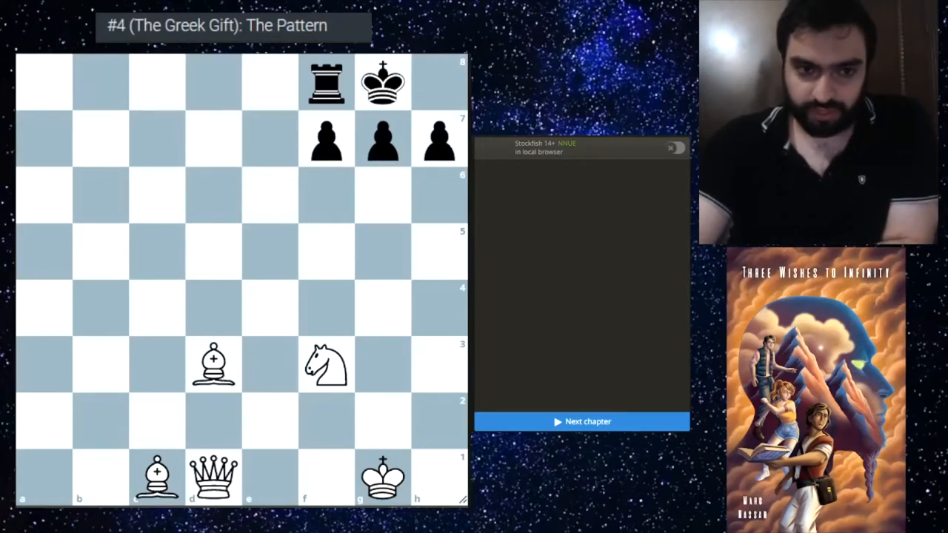
{"action": "mouse_move", "coordinate": [253, 115]}
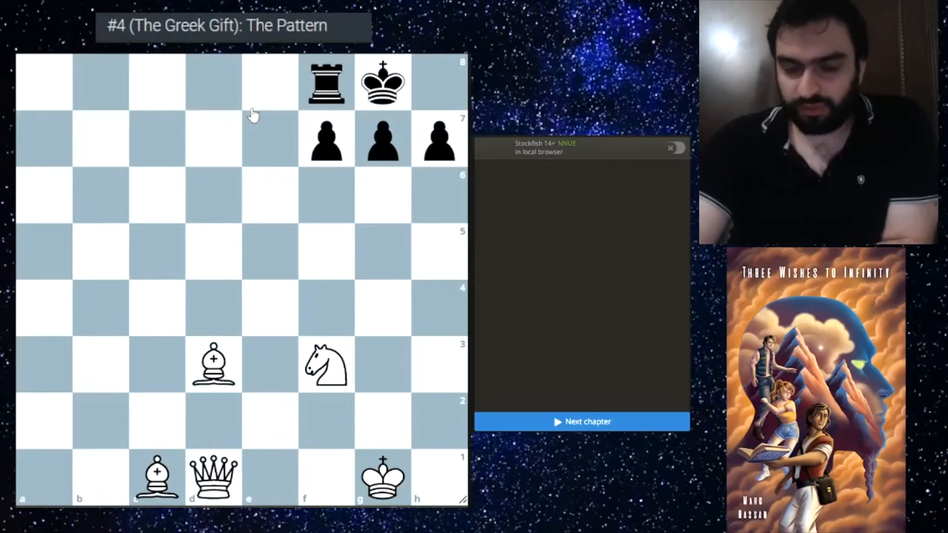
{"action": "mouse_move", "coordinate": [323, 399]}
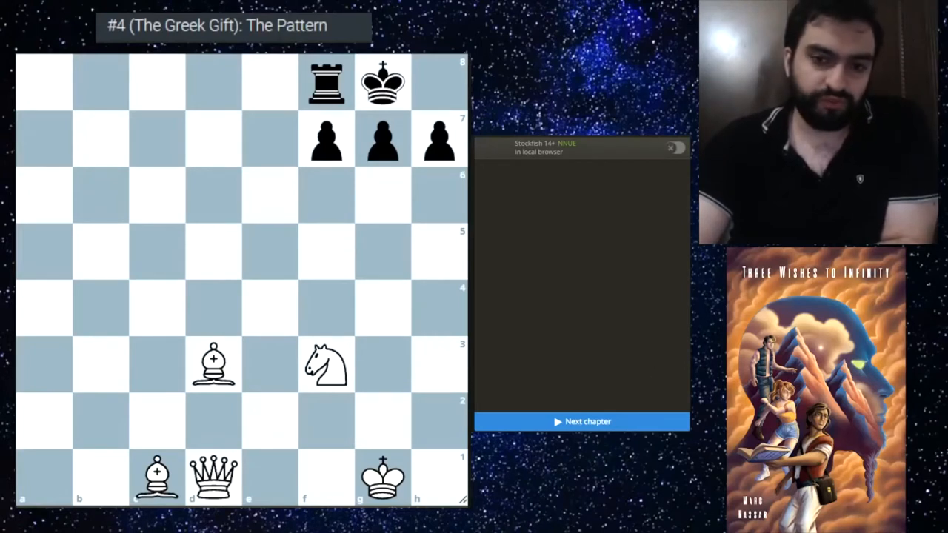
Open the How the Pattern Plays Out chapter and step through to the queen arriving on h5
{"action": "left_click_drag", "start_coordinate": [214, 477], "coordinate": [430, 263]}
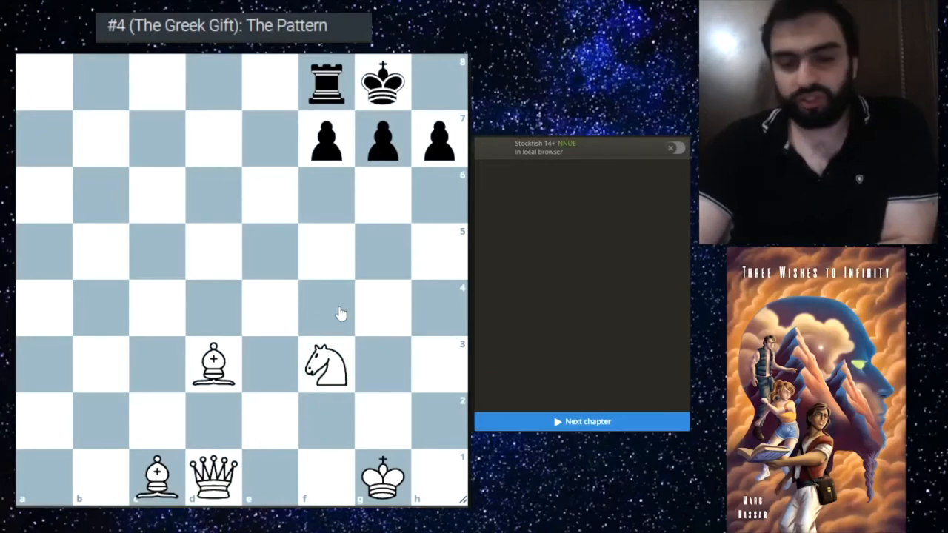
{"action": "left_click", "coordinate": [157, 477]}
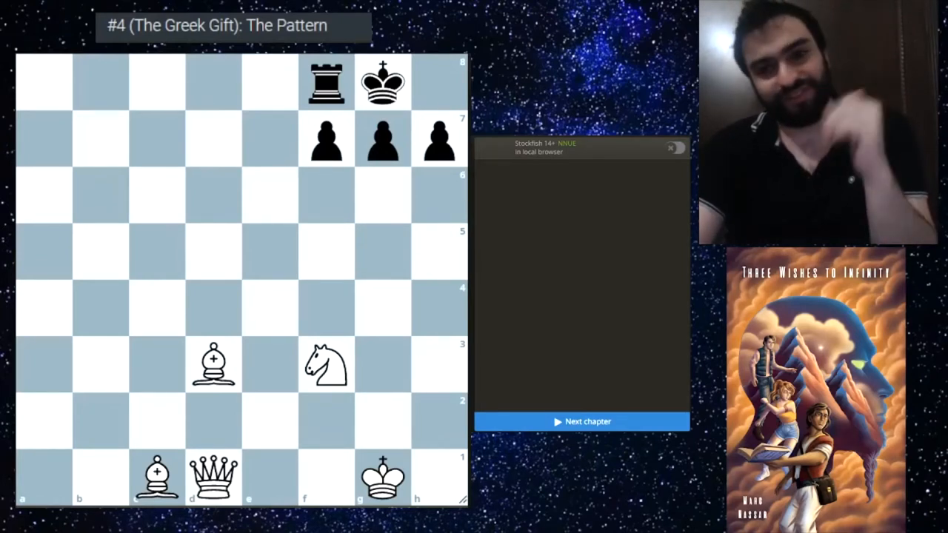
{"action": "left_click", "coordinate": [326, 83]}
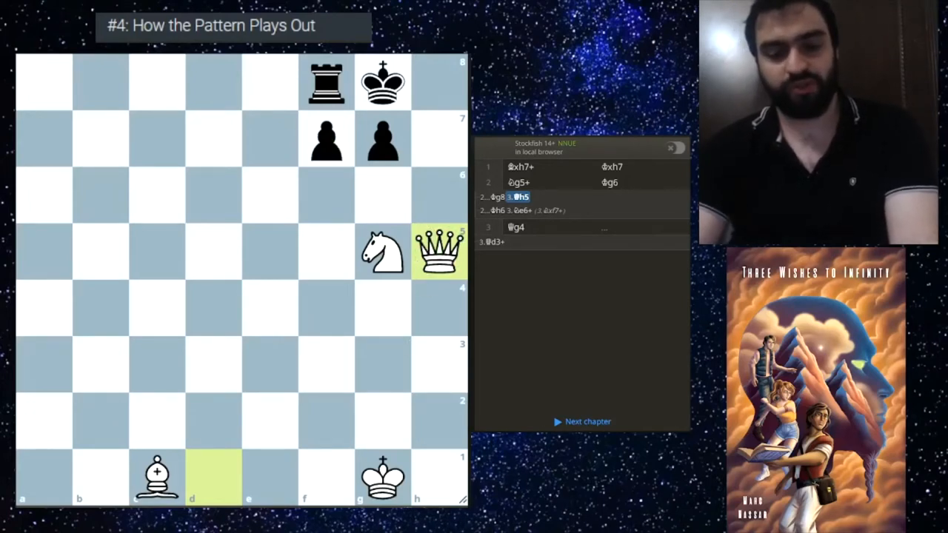
Return to the Ng5+ check and follow the Kg6 king walk, reaching the Qg4 / Qd3+ choice
{"action": "left_click", "coordinate": [519, 182]}
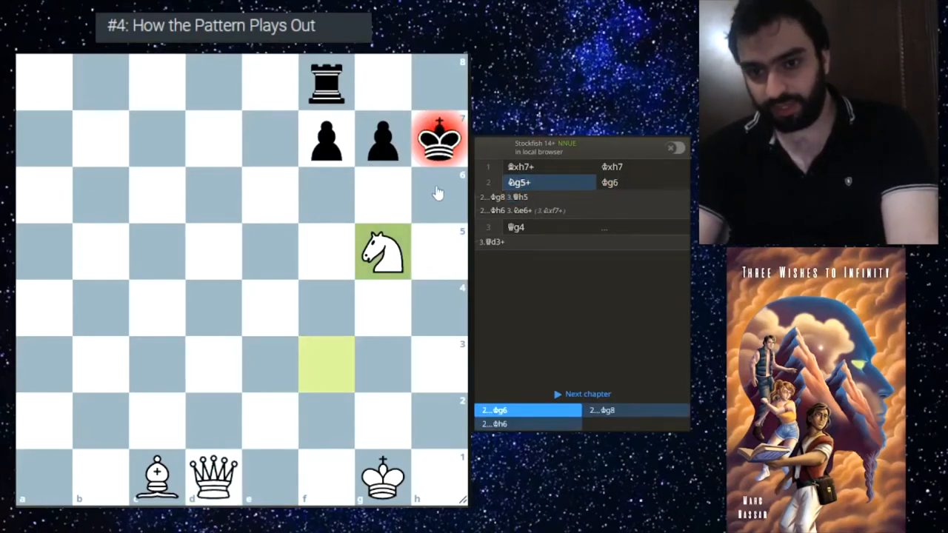
{"action": "left_click", "coordinate": [609, 182]}
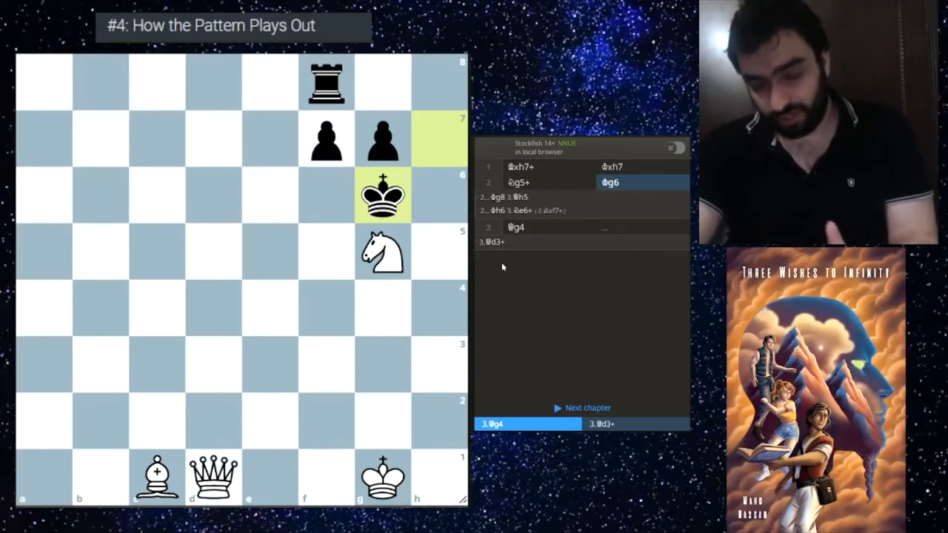
{"action": "mouse_move", "coordinate": [95, 254]}
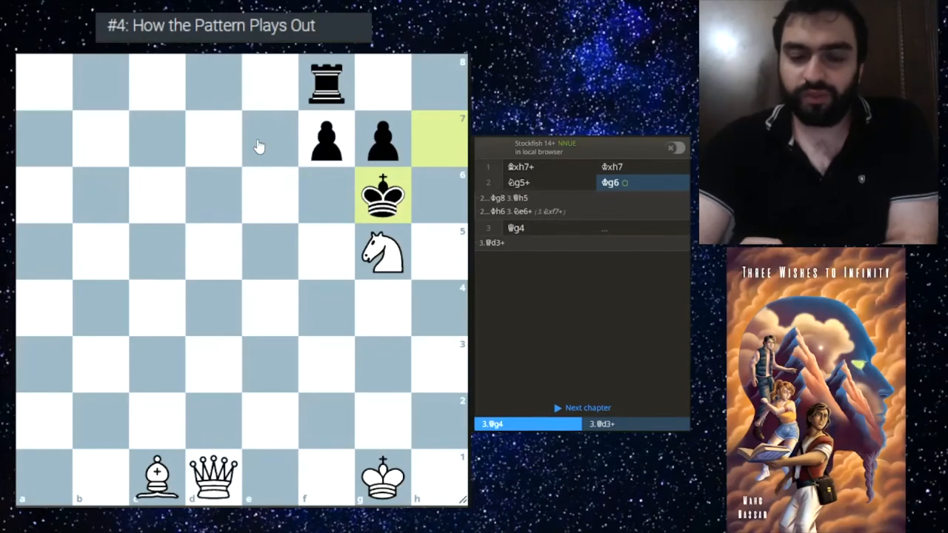
{"action": "left_click", "coordinate": [533, 184]}
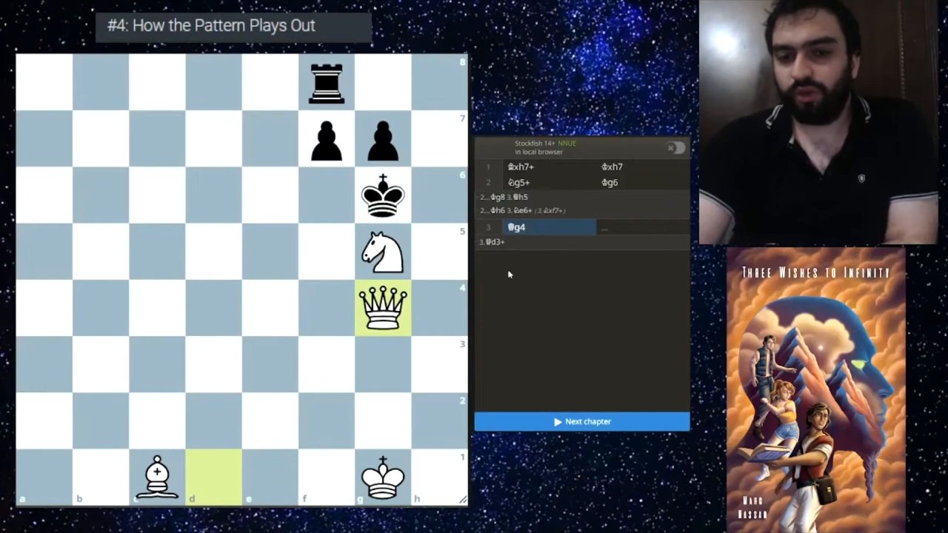
{"action": "mouse_move", "coordinate": [280, 195]}
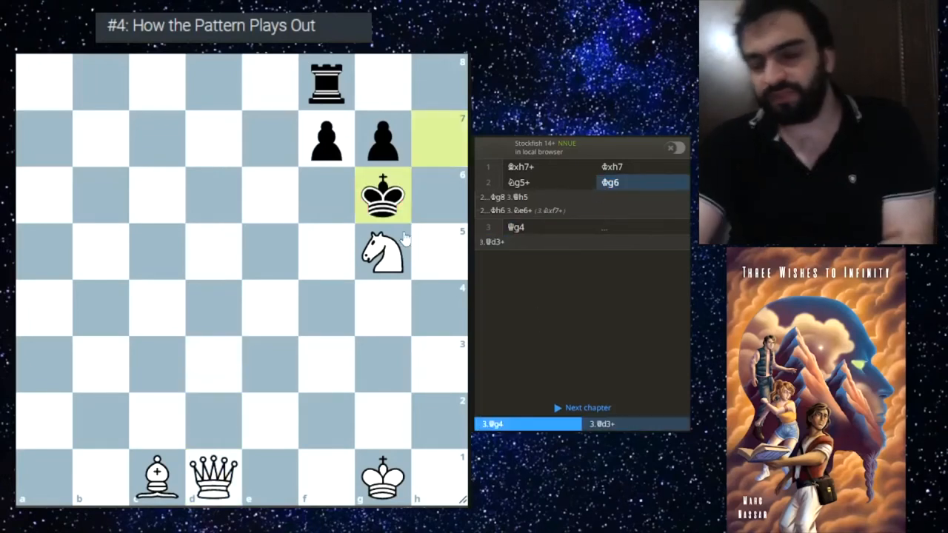
{"action": "left_click_drag", "start_coordinate": [213, 477], "coordinate": [379, 323]}
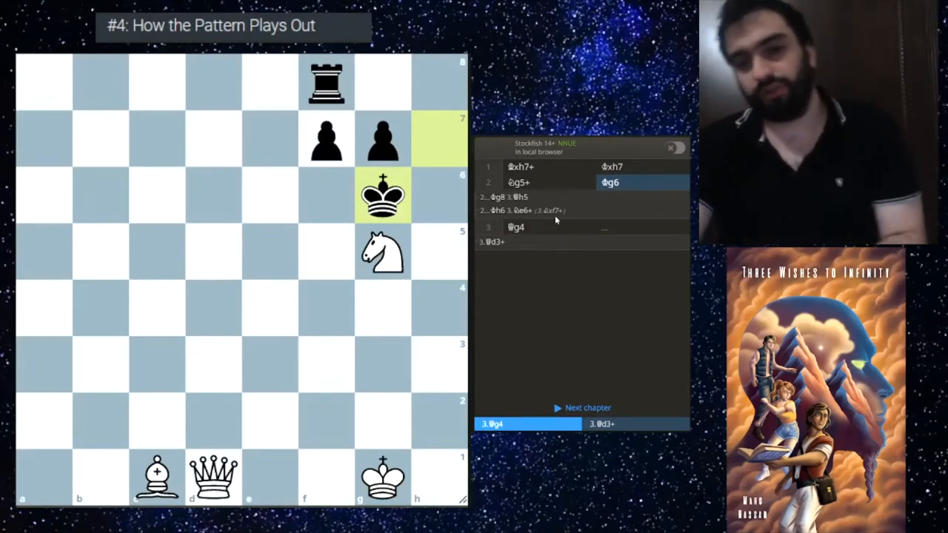
Show the Kh6 sideline, then reset the board to the position before Bxh7+
{"action": "left_click", "coordinate": [496, 213]}
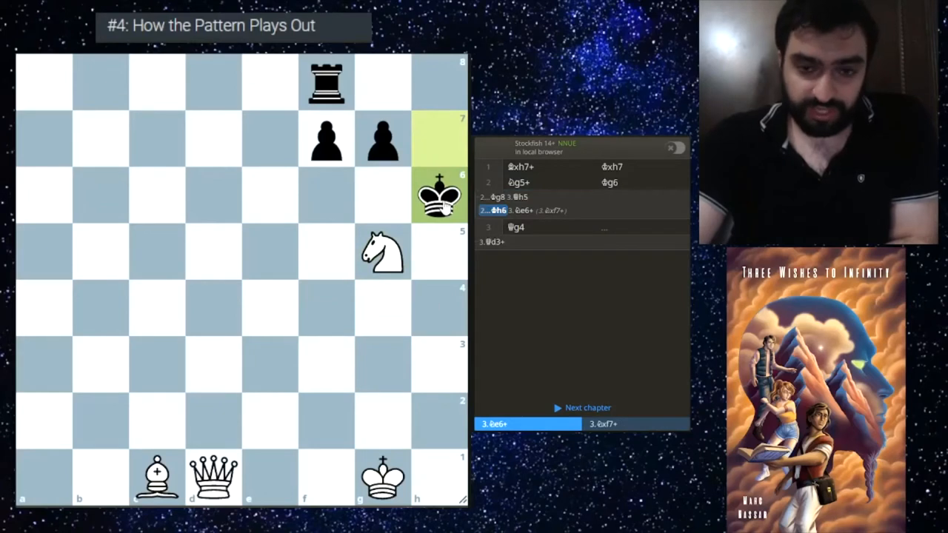
{"action": "left_click", "coordinate": [158, 477]}
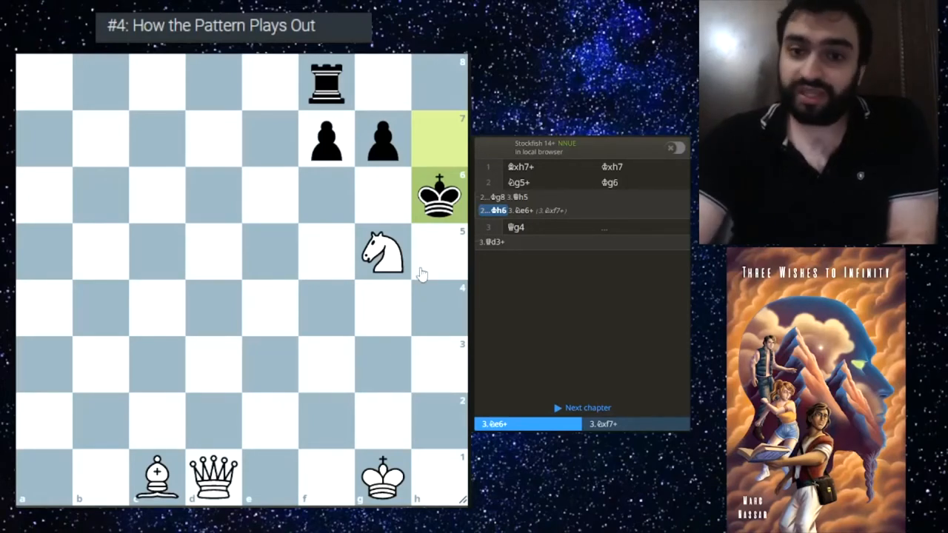
{"action": "left_click_drag", "start_coordinate": [382, 252], "coordinate": [326, 141]}
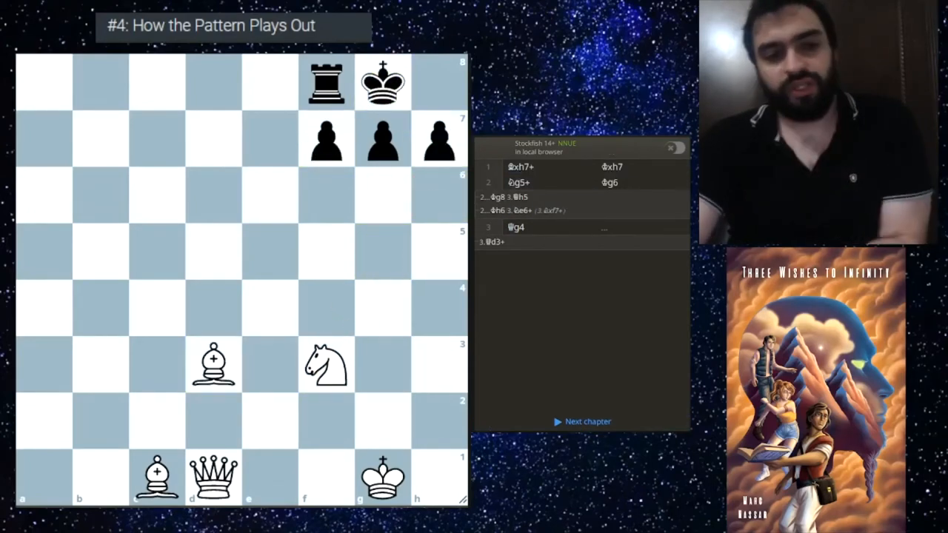
{"action": "left_click", "coordinate": [581, 421]}
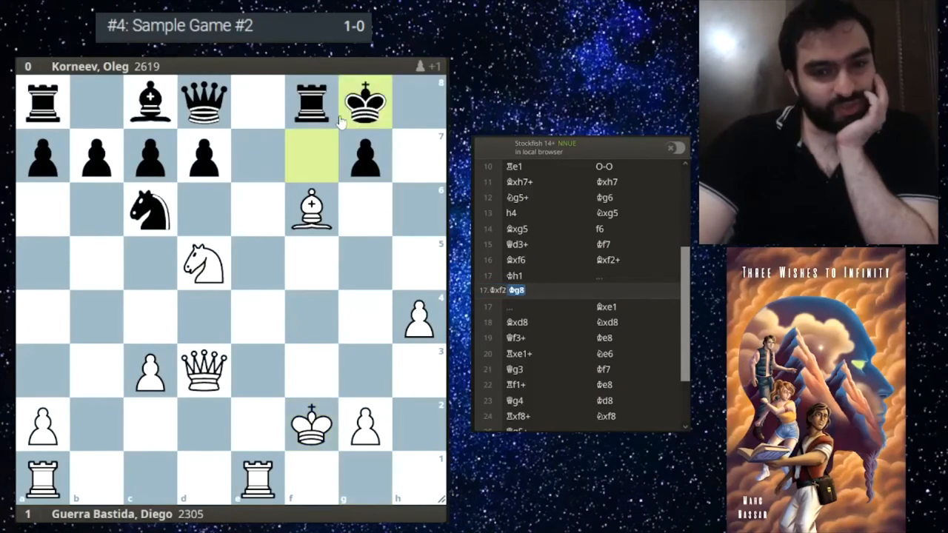
{"action": "mouse_move", "coordinate": [290, 344]}
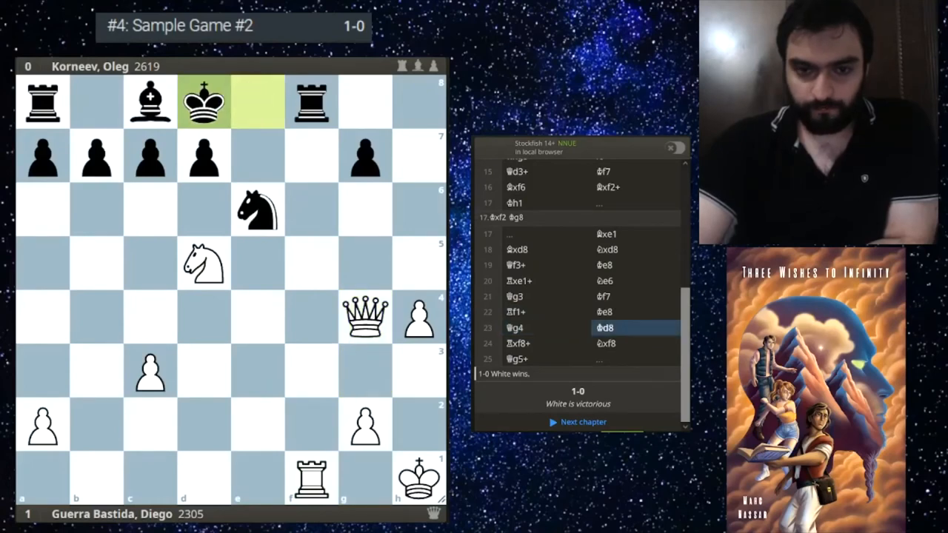
Switch on Stockfish analysis in Sample Game #2 and advance to Qg5+ checking the d8 king
{"action": "left_click", "coordinate": [515, 328]}
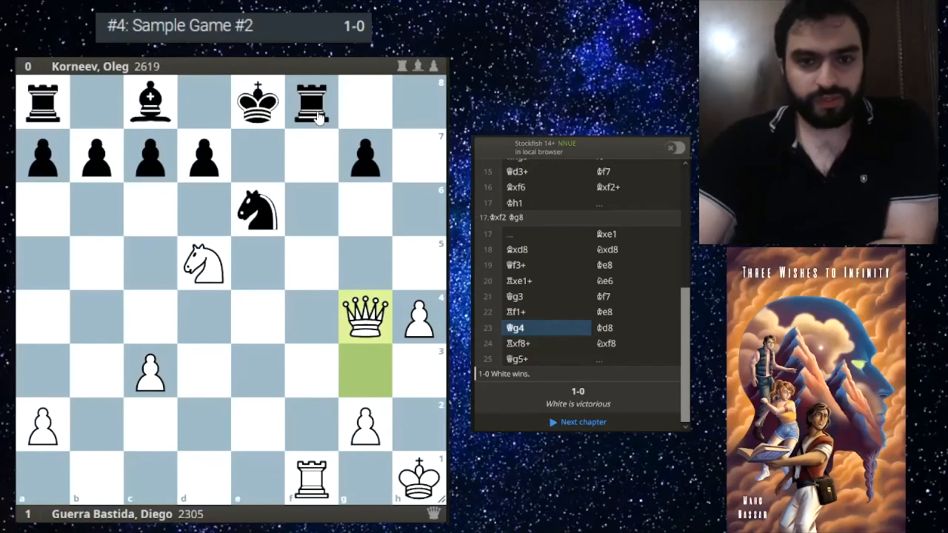
{"action": "left_click", "coordinate": [578, 312]}
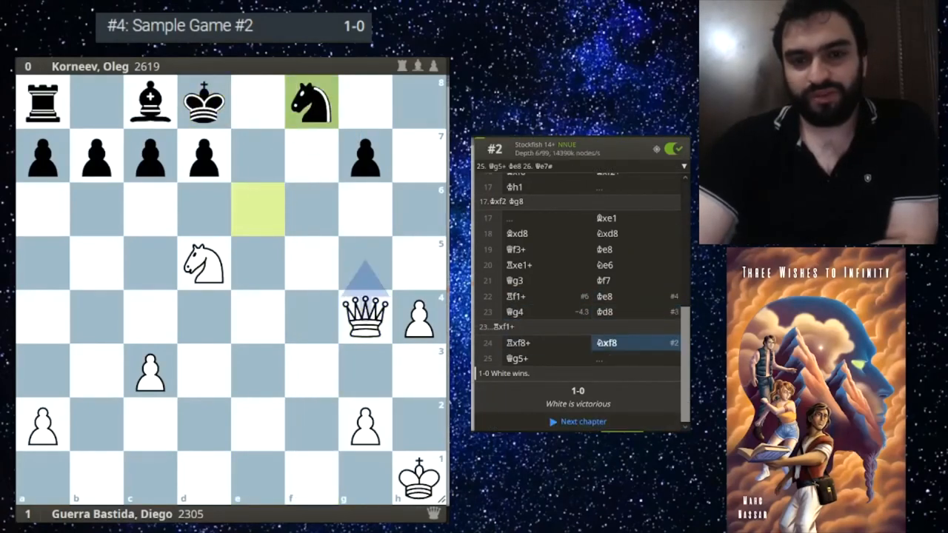
{"action": "left_click", "coordinate": [519, 359]}
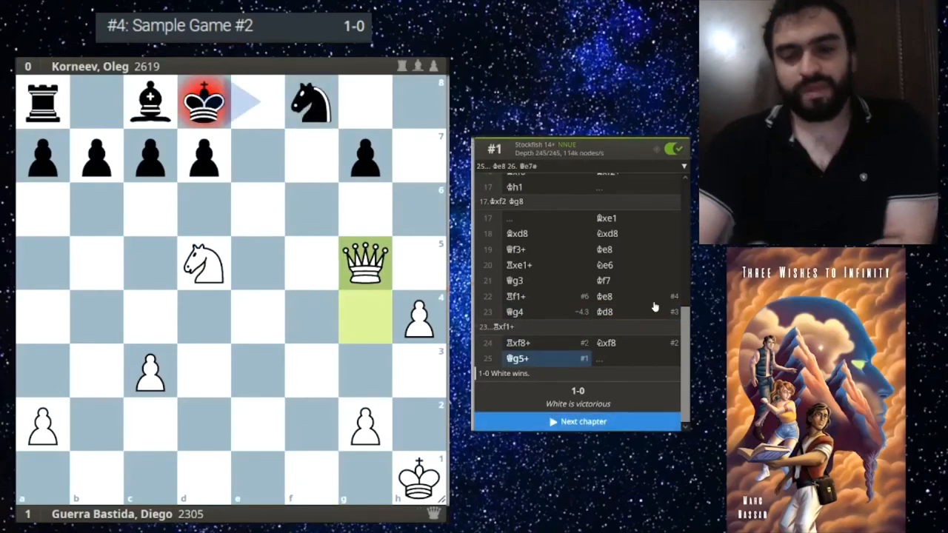
Open the Test chapter (Lugovoi vs Kallio) and play its line through to 14.Ng5+ Kg6
{"action": "left_click", "coordinate": [673, 148]}
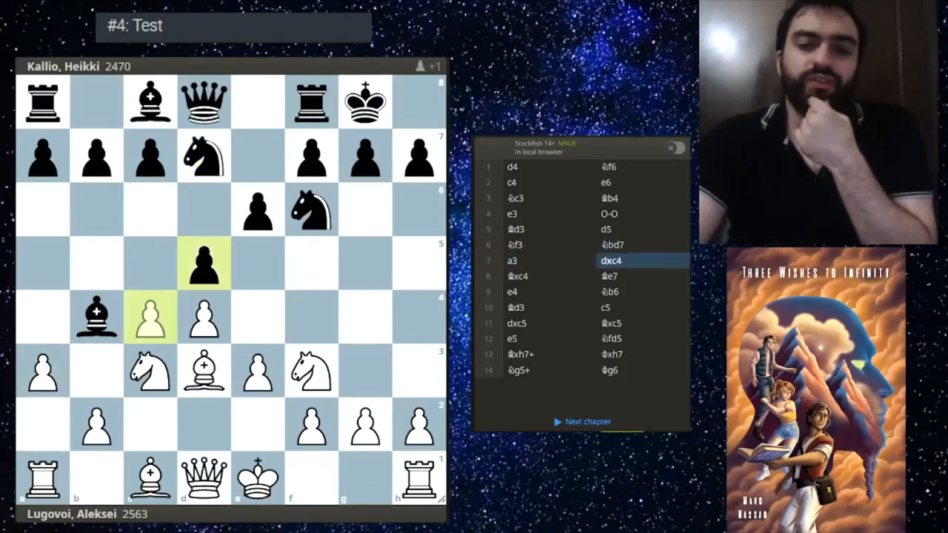
{"action": "left_click", "coordinate": [513, 290]}
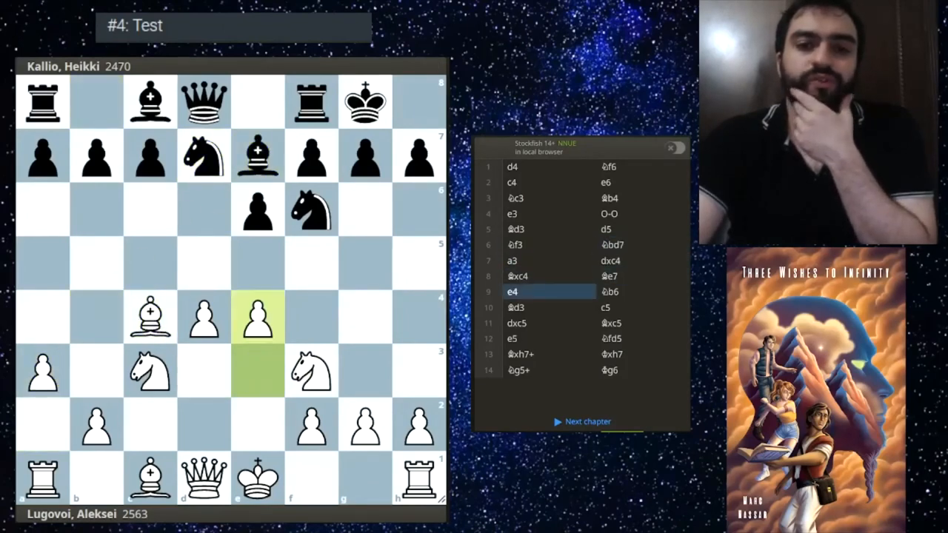
{"action": "left_click", "coordinate": [606, 307]}
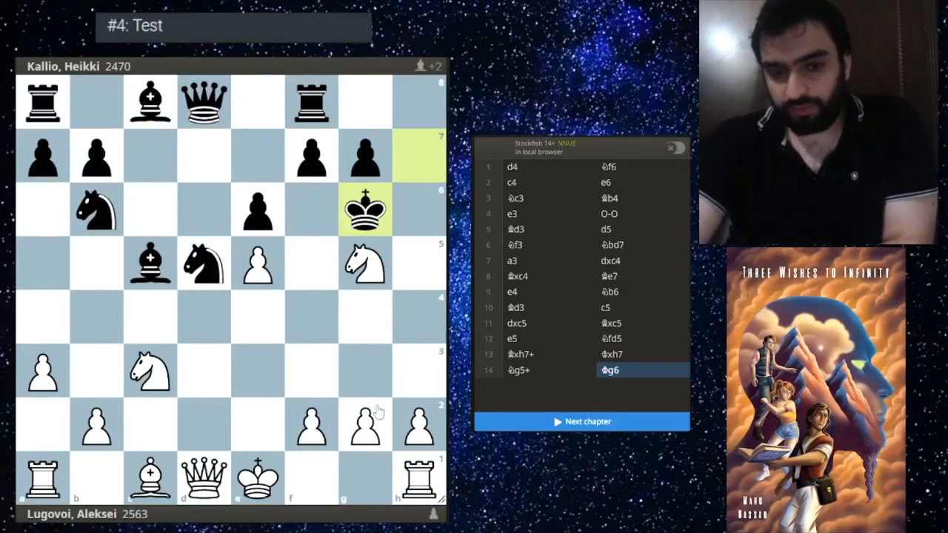
{"action": "mouse_move", "coordinate": [323, 382]}
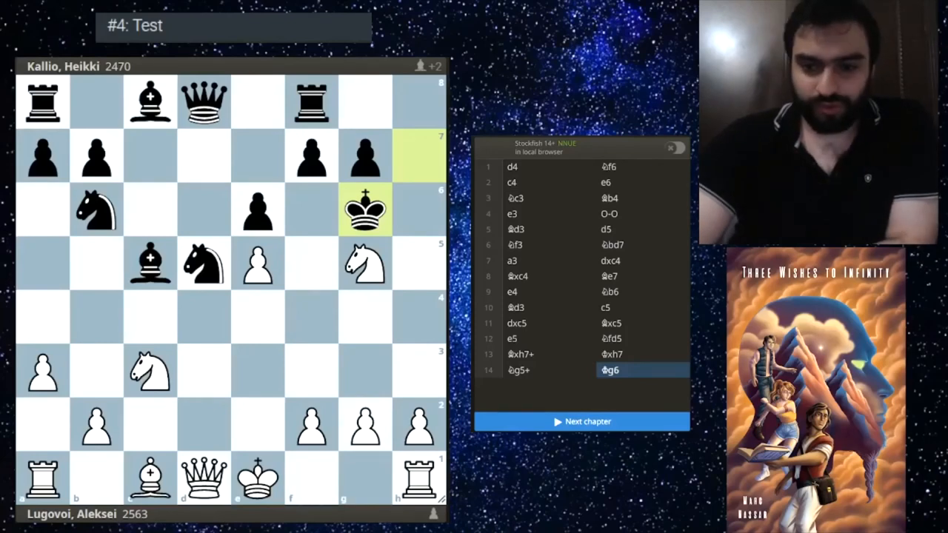
Play the Test, Full Game chapter through Black's capture on f4 to White's 1-0 win
{"action": "left_click", "coordinate": [581, 421]}
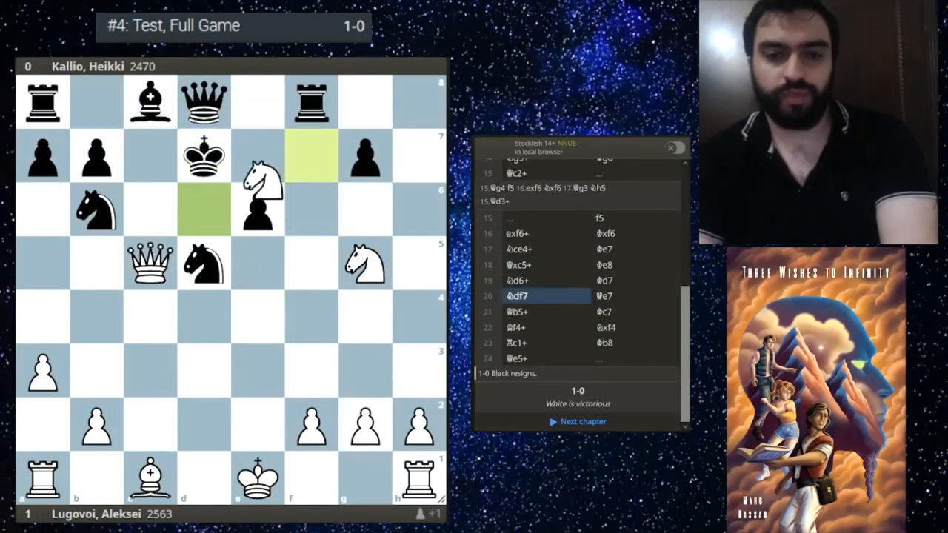
{"action": "left_click", "coordinate": [606, 328]}
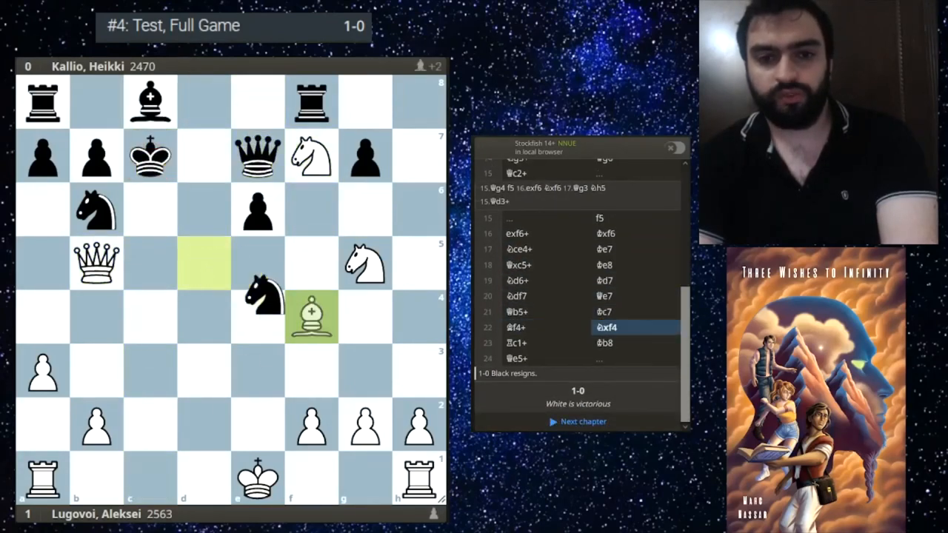
{"action": "left_click", "coordinate": [519, 358]}
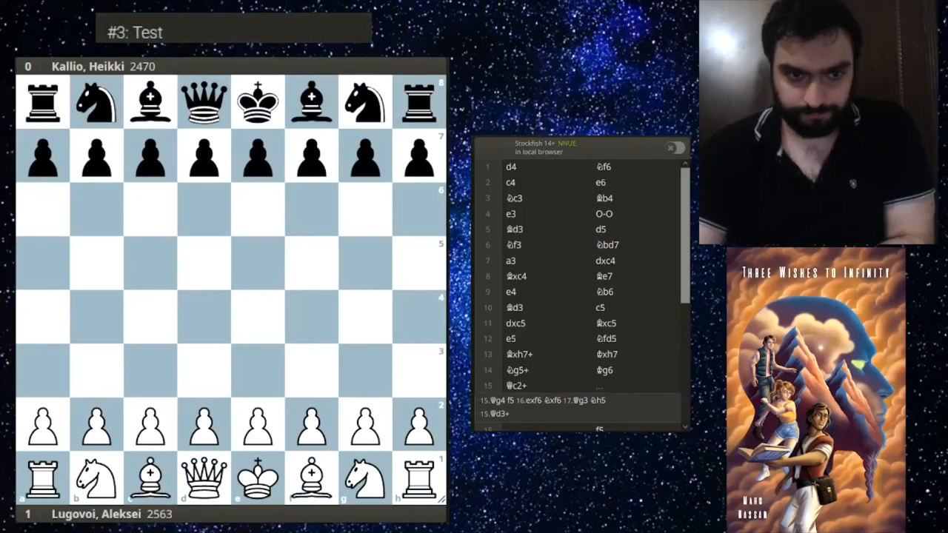
Open The Pattern chapter and circle the d3 bishop, c1 bishop and d1 queen
{"action": "left_click", "coordinate": [581, 421]}
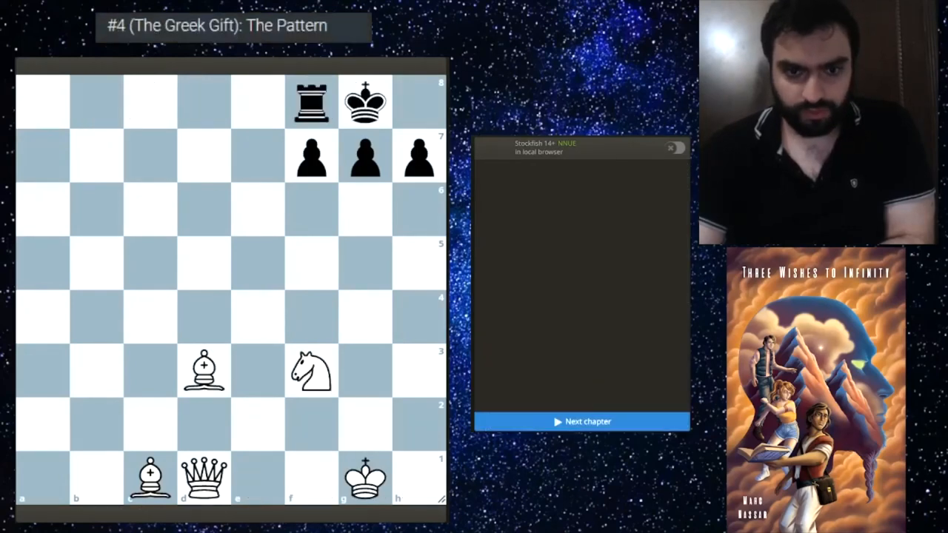
{"action": "left_click", "coordinate": [204, 369]}
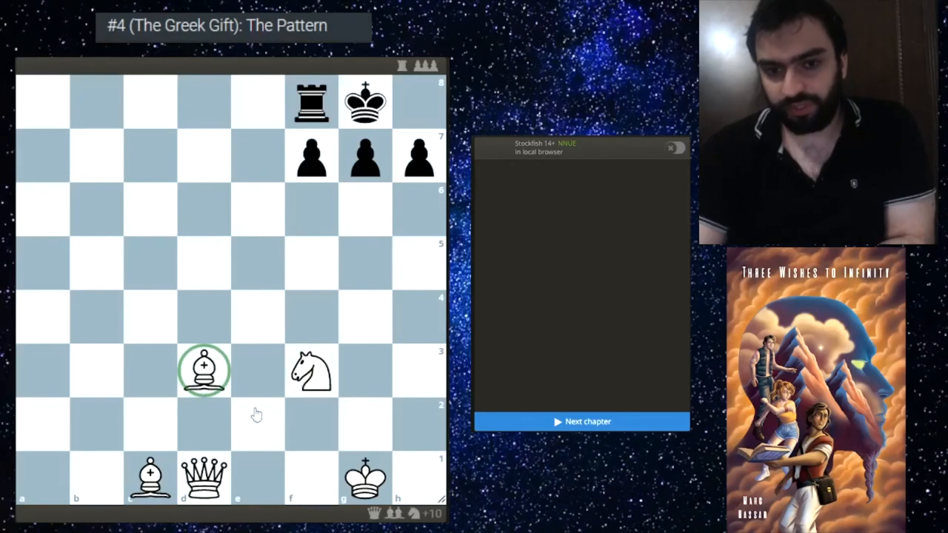
{"action": "left_click", "coordinate": [151, 475]}
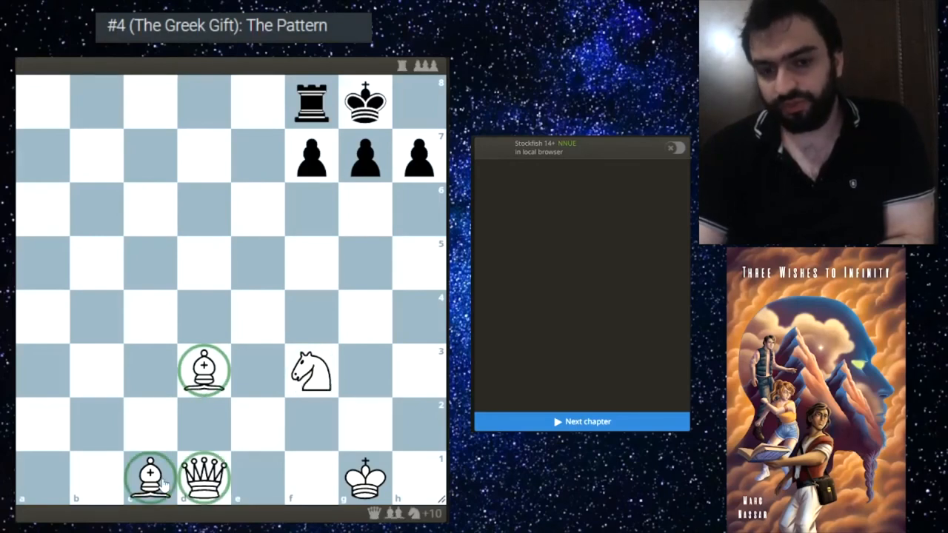